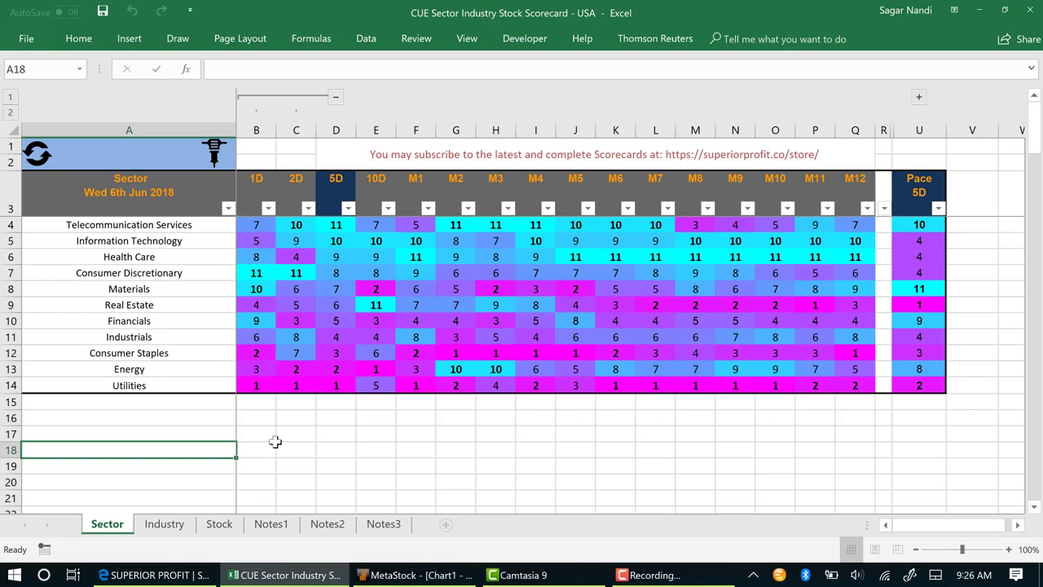
mouse_move(250, 433)
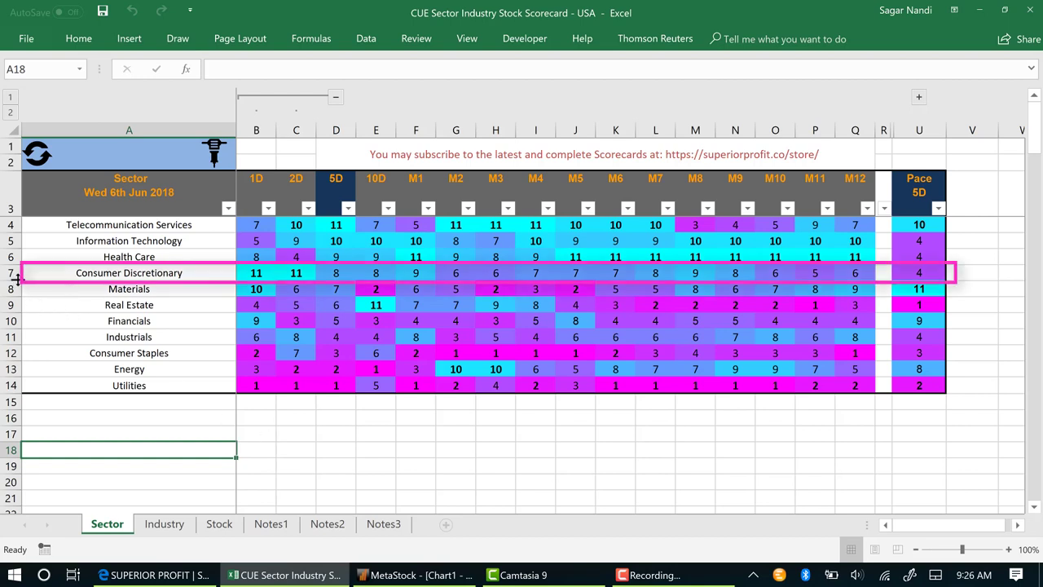
Step: Select Consumer Discretionary on the Sector sheet to filter the scorecard to 33 records
left_click(129, 272)
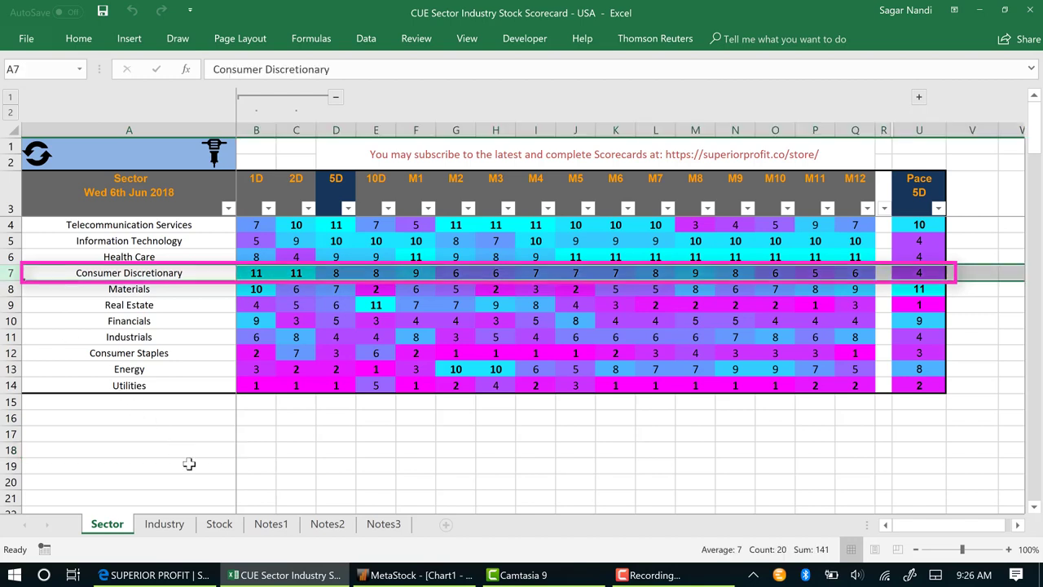
mouse_move(239, 305)
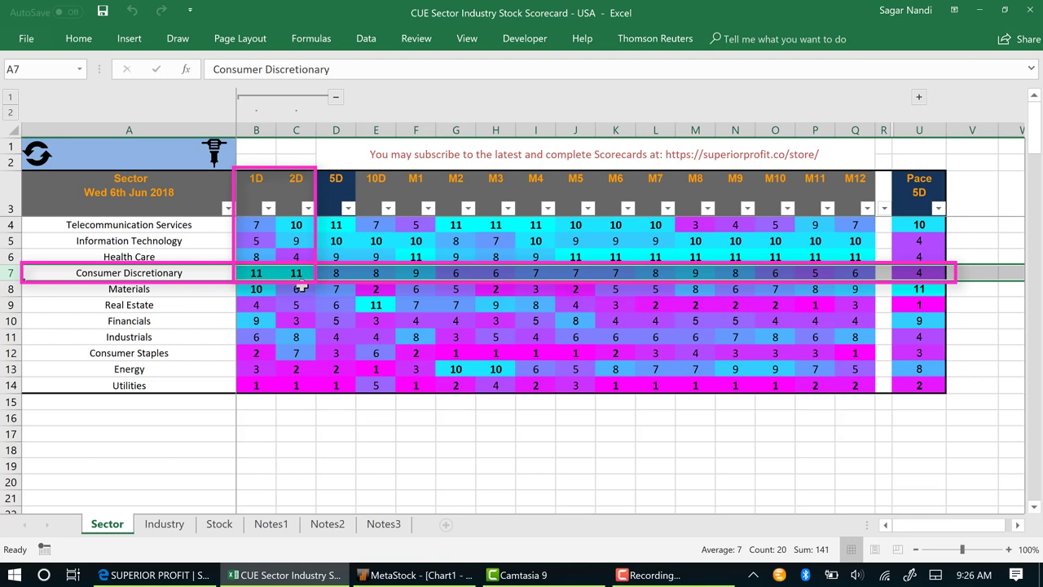
mouse_move(210, 158)
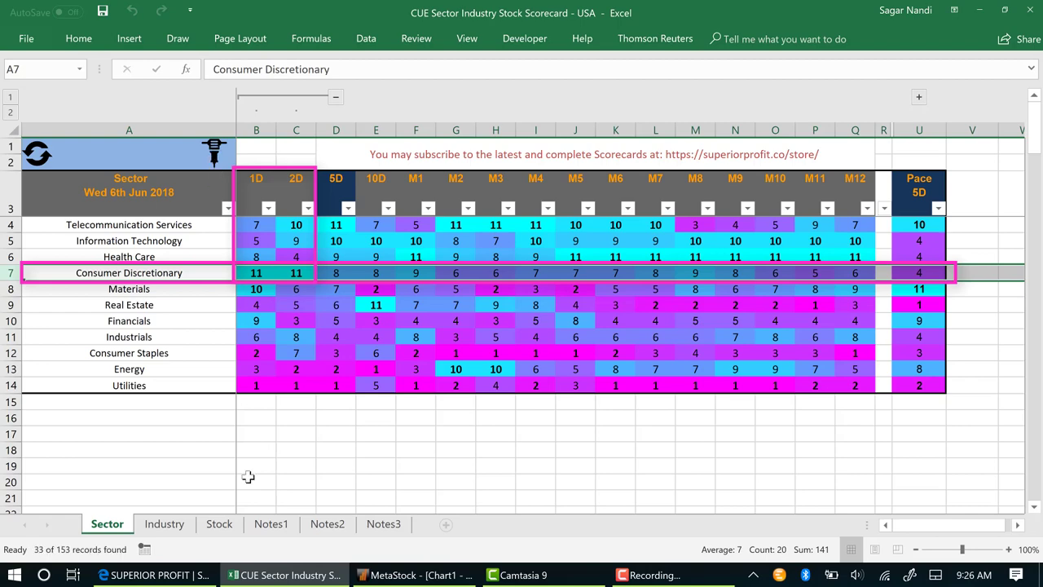
Step: Show the Industry sheet listing Consumer Discretionary industries, including Cable & Satellite
left_click(163, 524)
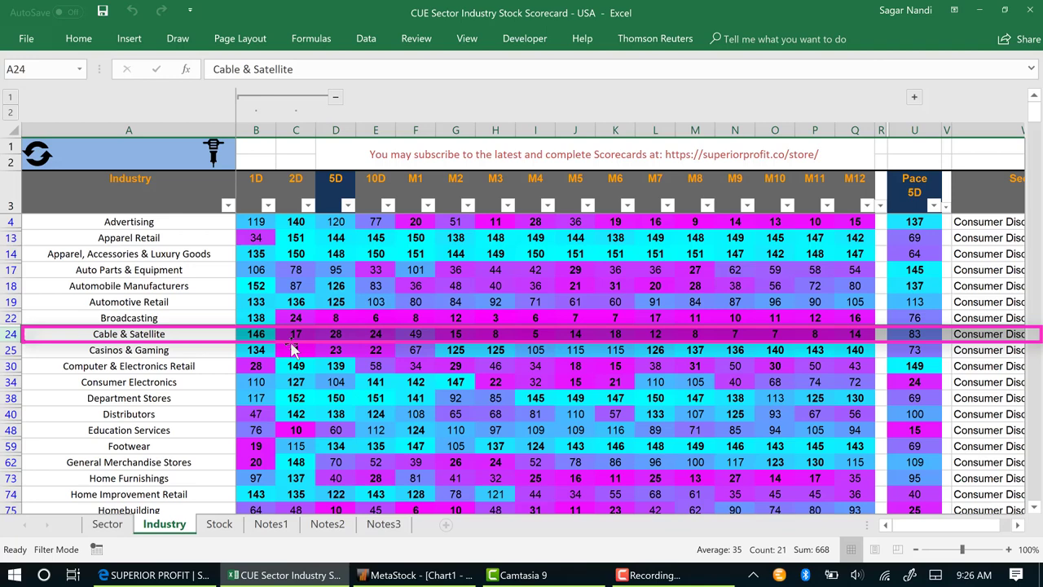
mouse_move(261, 350)
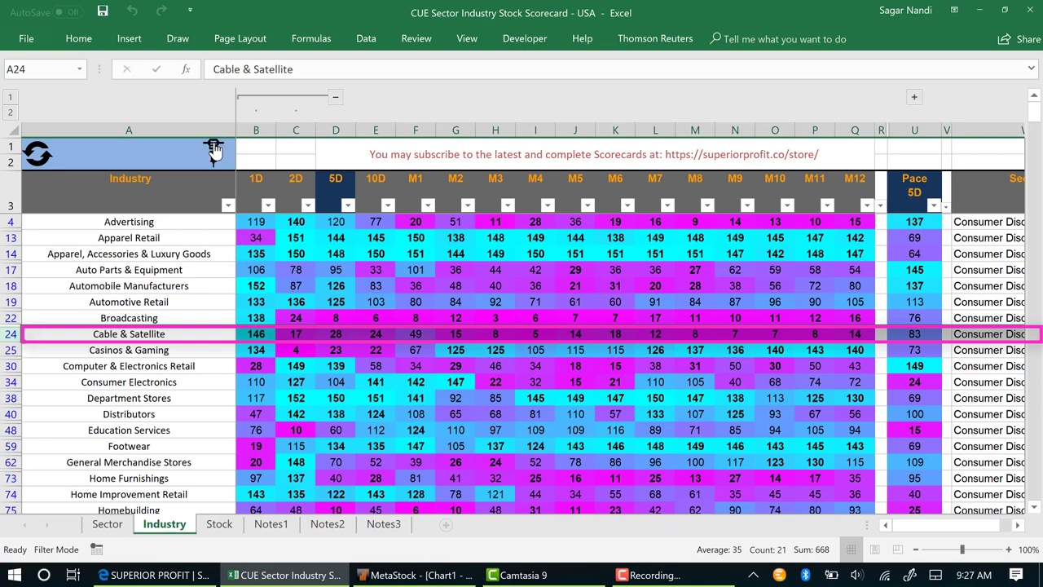
Step: Drill down to the ten Cable & Satellite stocks and review CMCSA.O's EPS figures
left_click(219, 523)
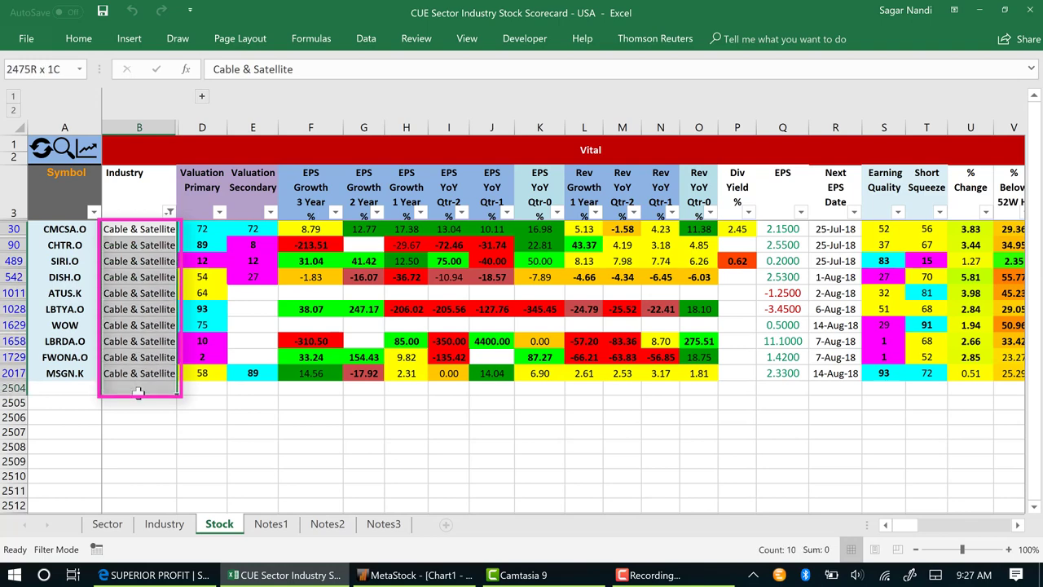
left_click(835, 387)
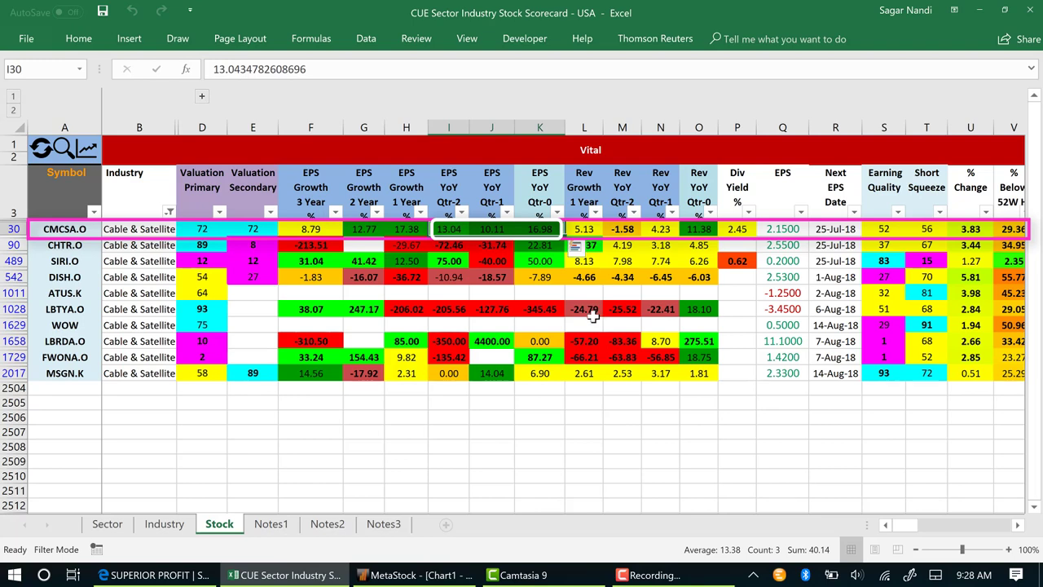
left_click(311, 228)
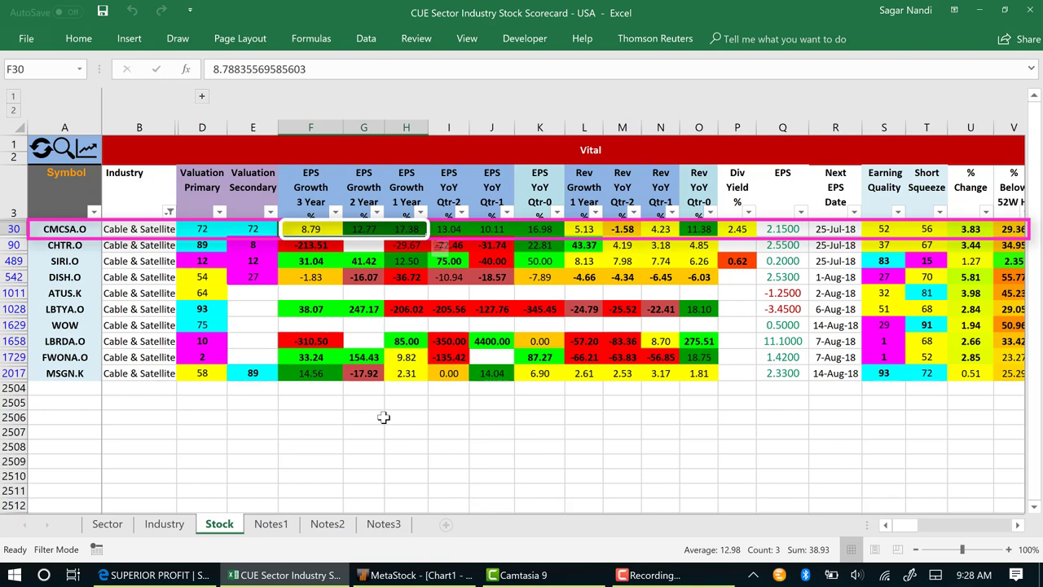
left_click(737, 228)
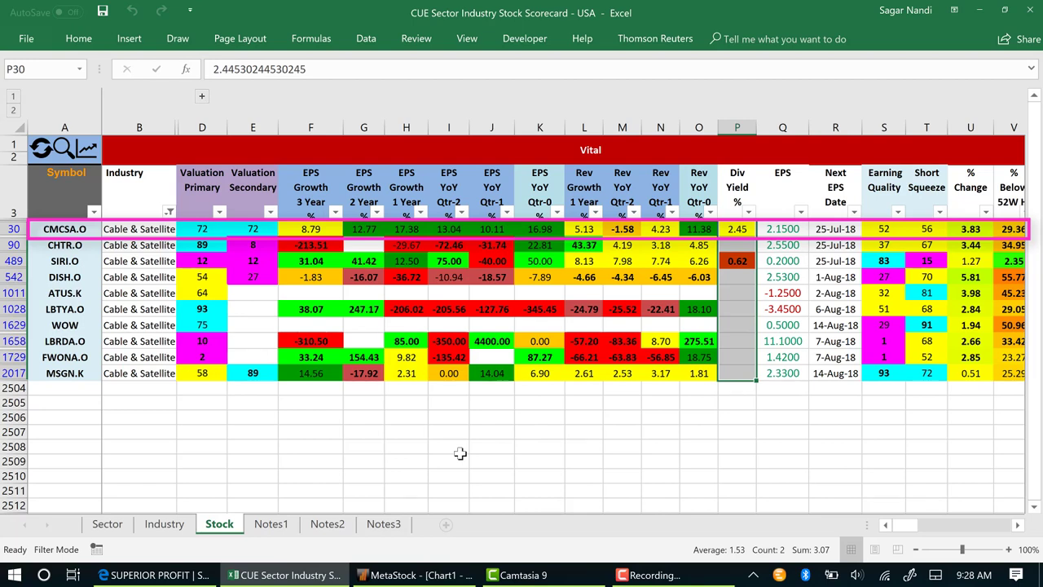
mouse_move(541, 408)
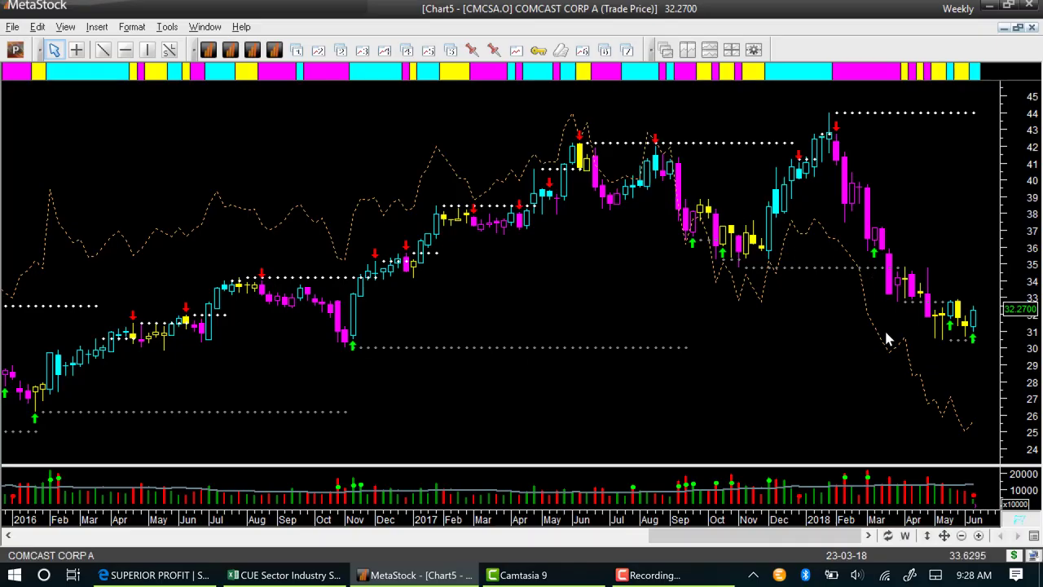
mouse_move(948, 372)
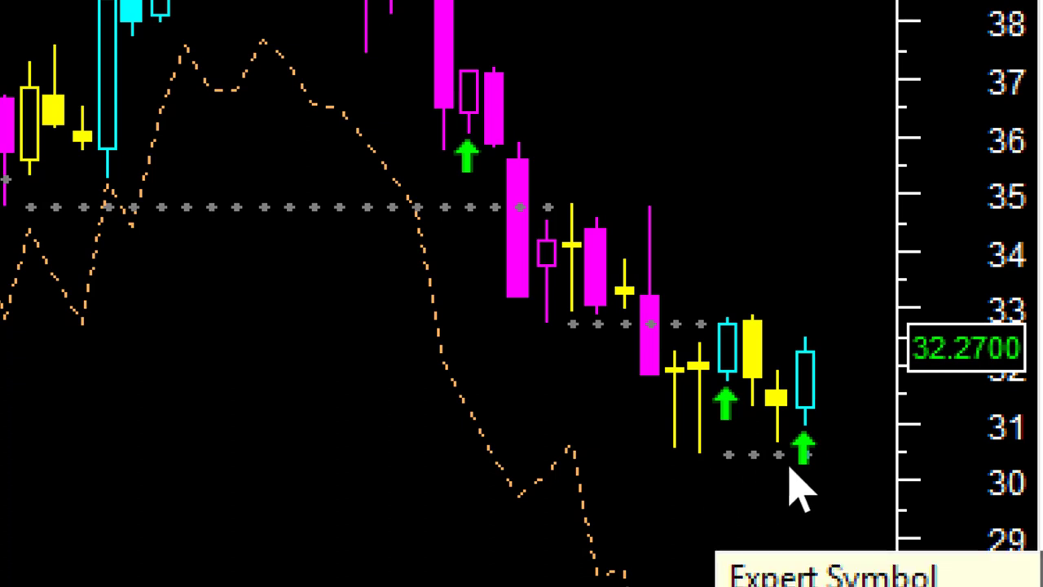
mouse_move(814, 489)
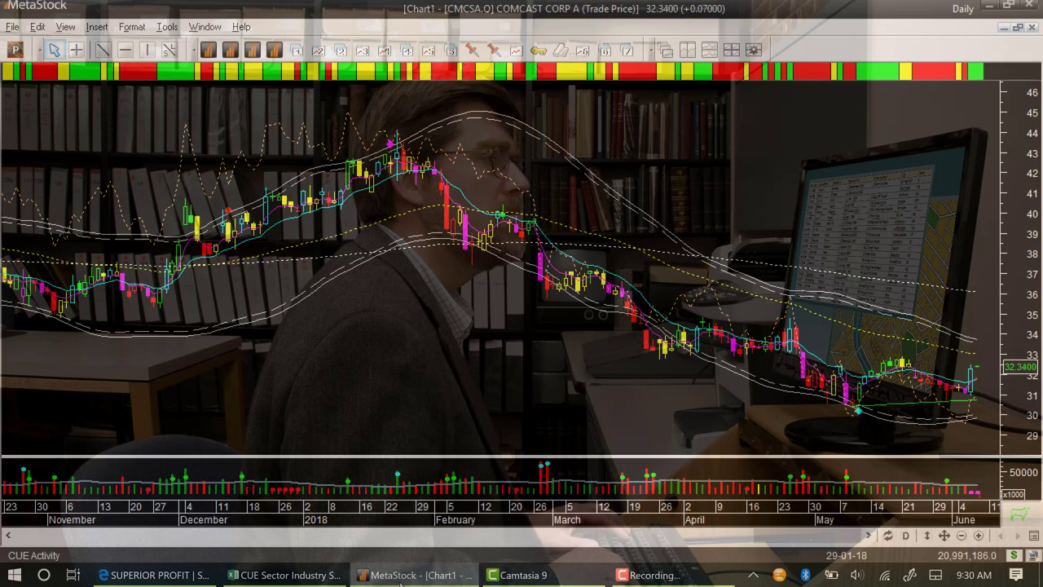
Step: Return to the Excel workbook and go through the Industry sheet back to the Sector sheet
left_click(284, 575)
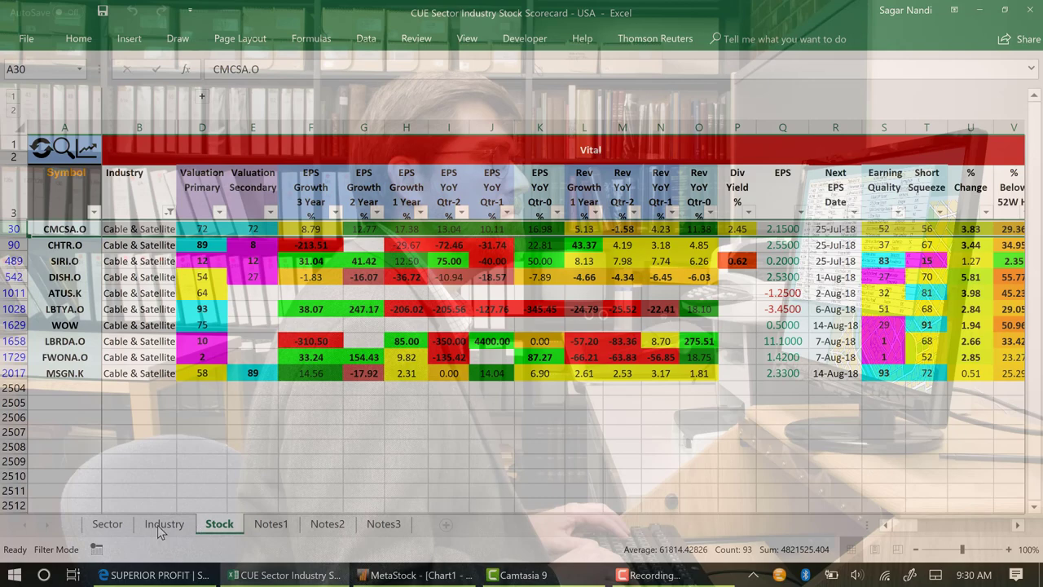
left_click(164, 523)
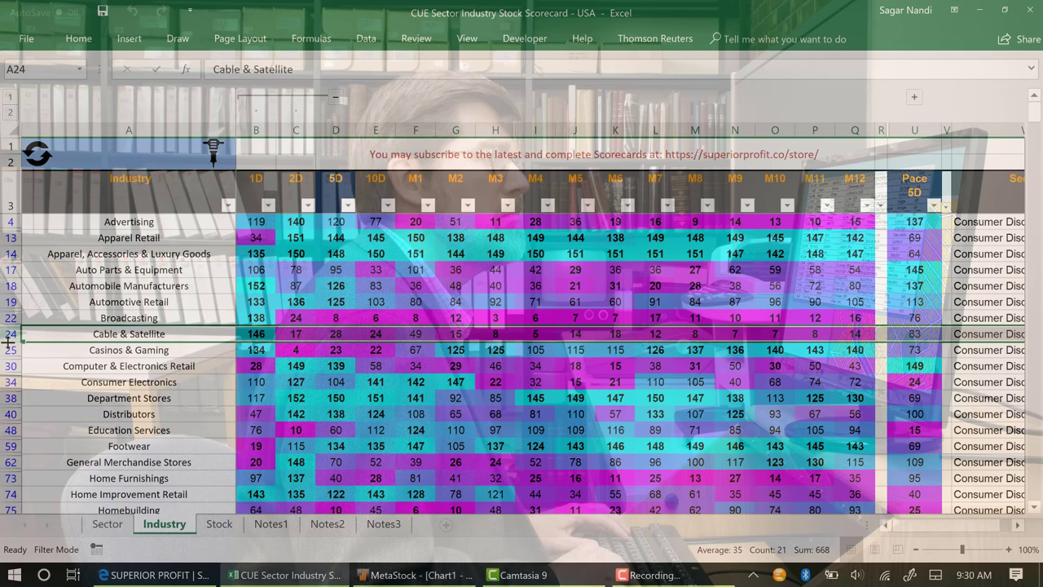
left_click(106, 523)
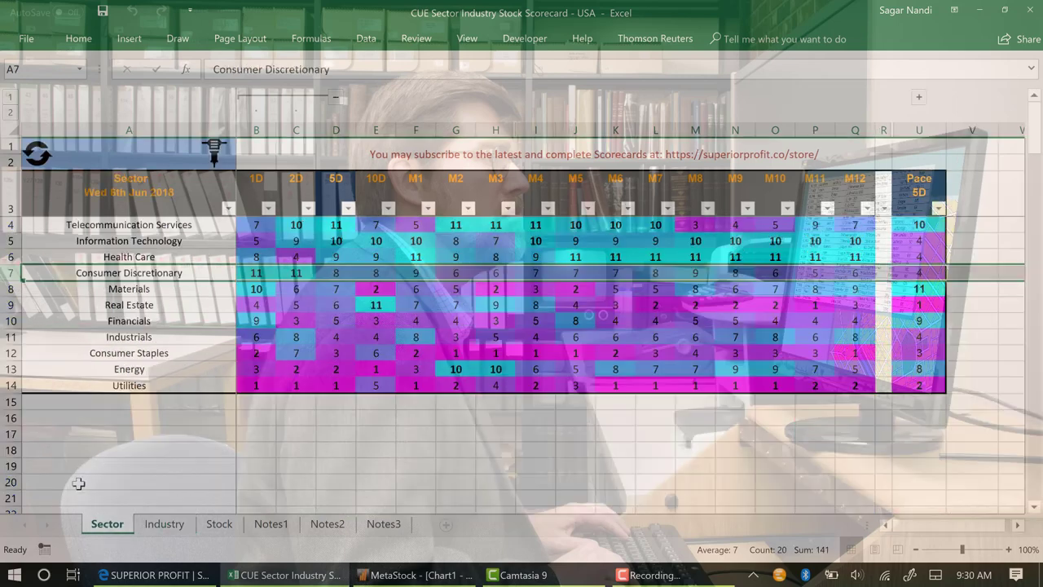
mouse_move(79, 467)
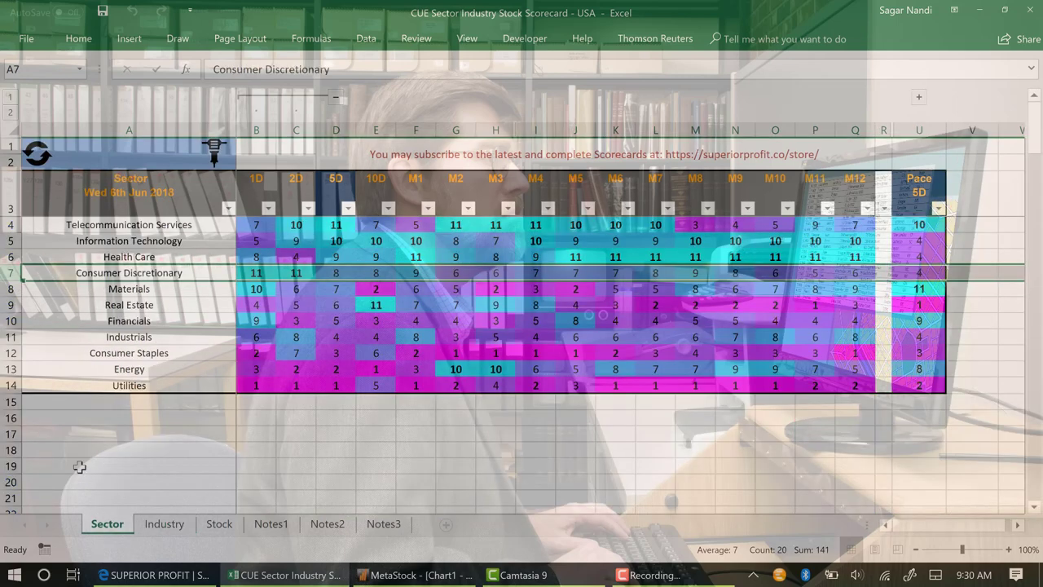